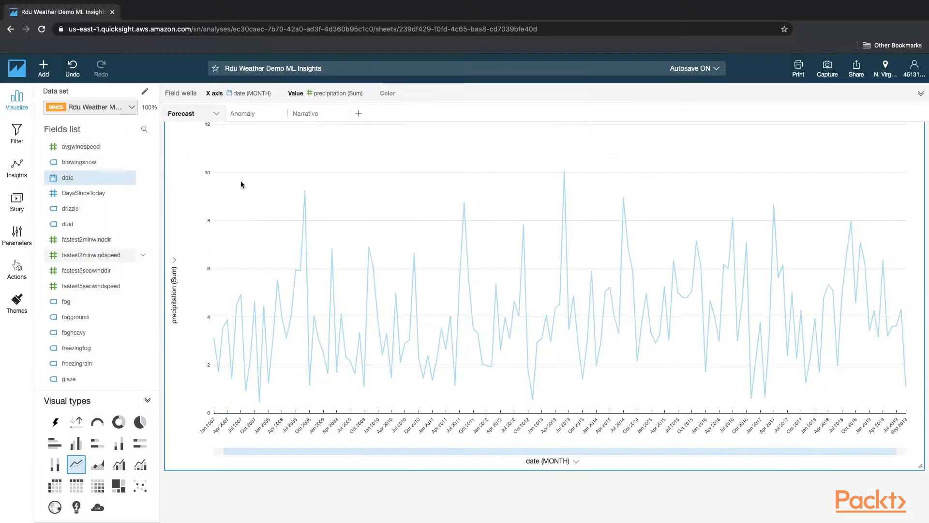
mouse_move(626, 184)
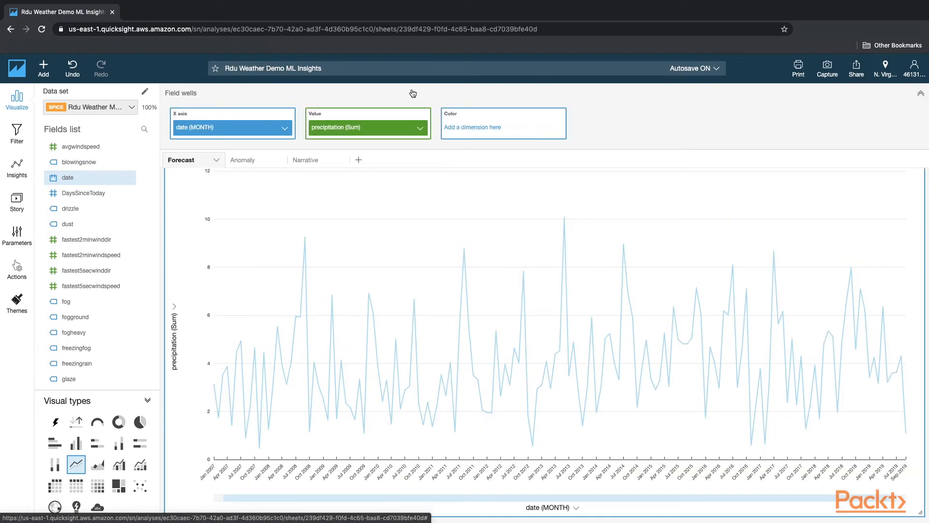
Step: Check the date field is aggregated by Month and precipitation by Sum in the field wells
scroll(down, 3)
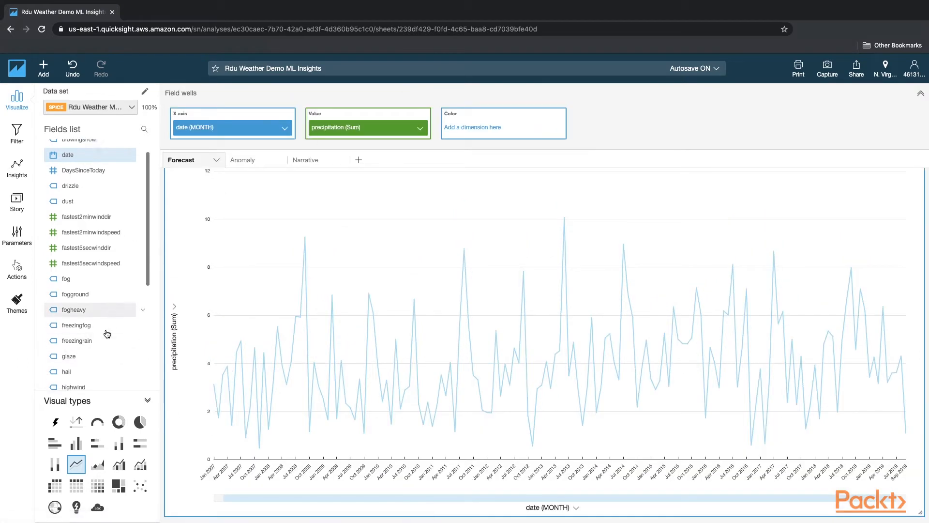
mouse_move(76, 464)
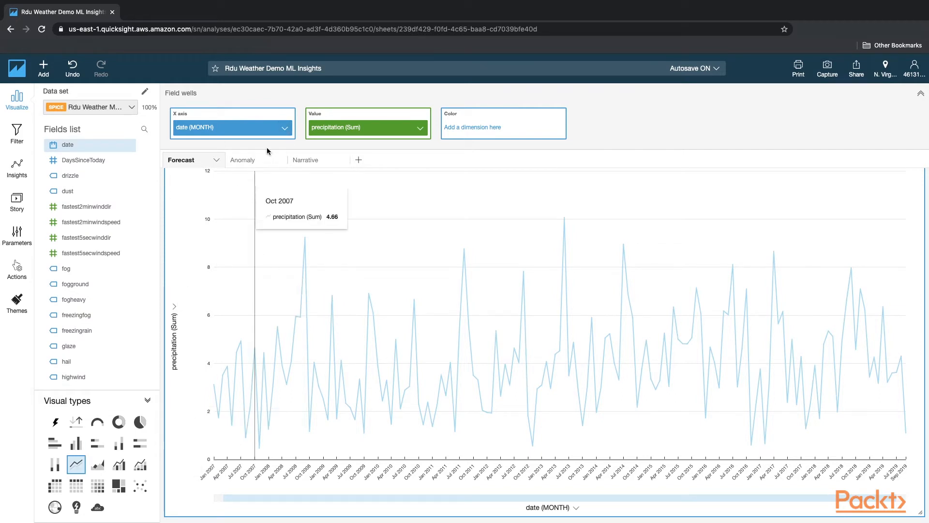
click(284, 129)
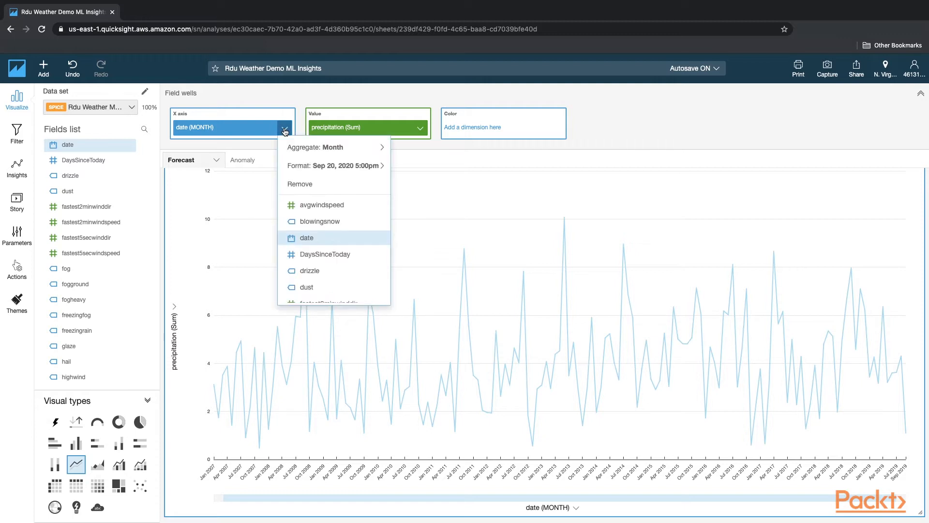
mouse_move(214, 137)
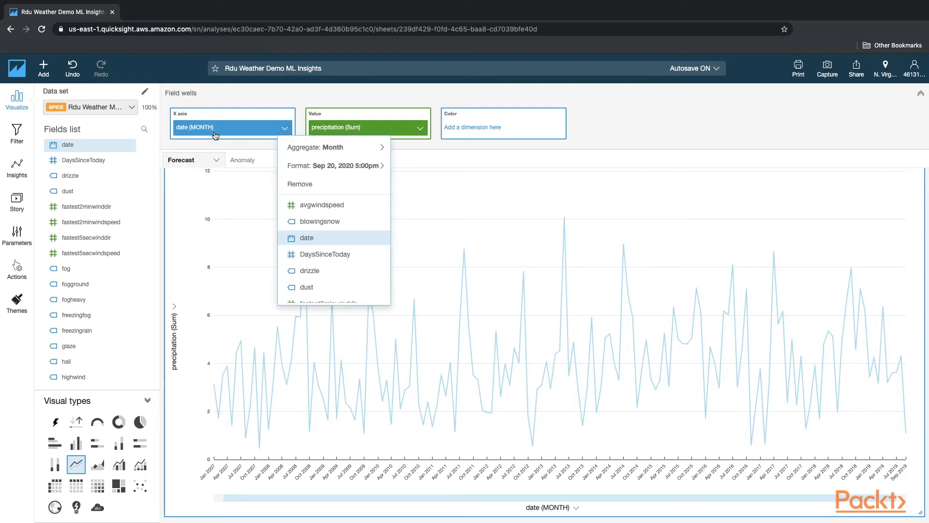
mouse_move(320, 220)
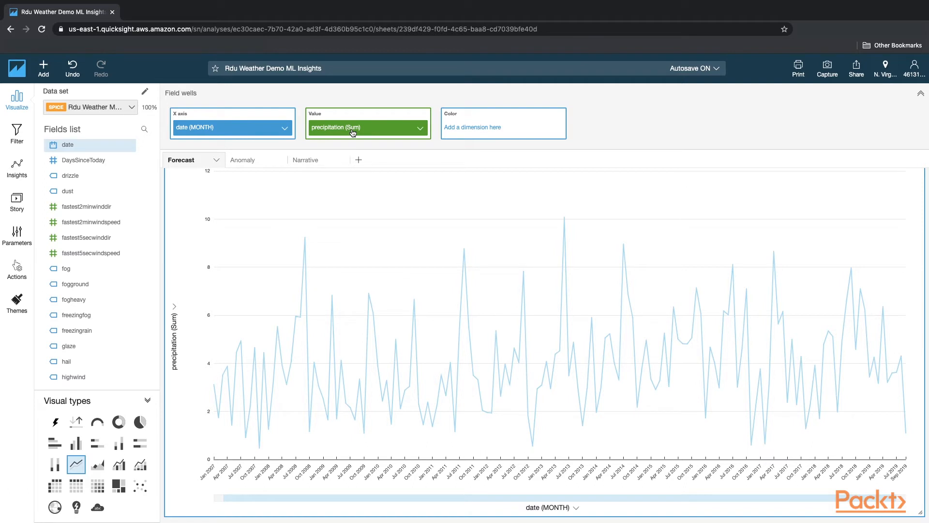
click(421, 128)
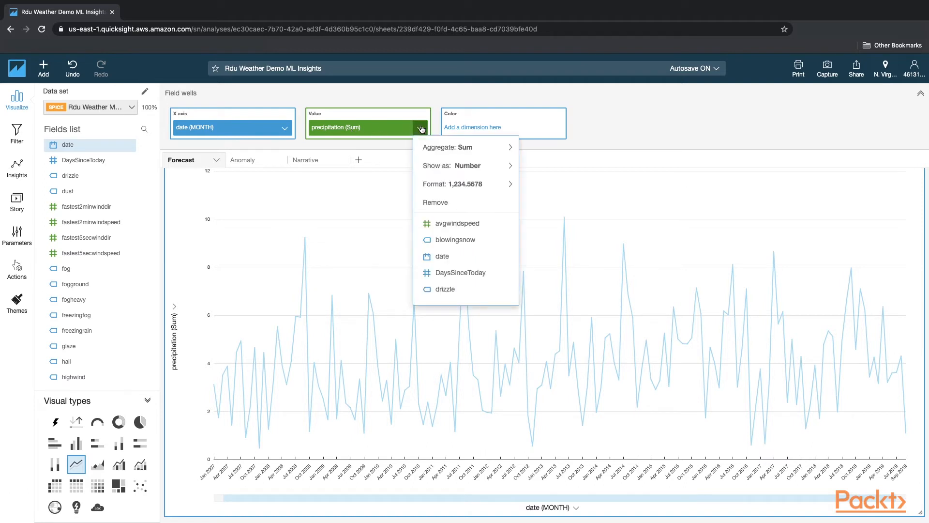
click(465, 147)
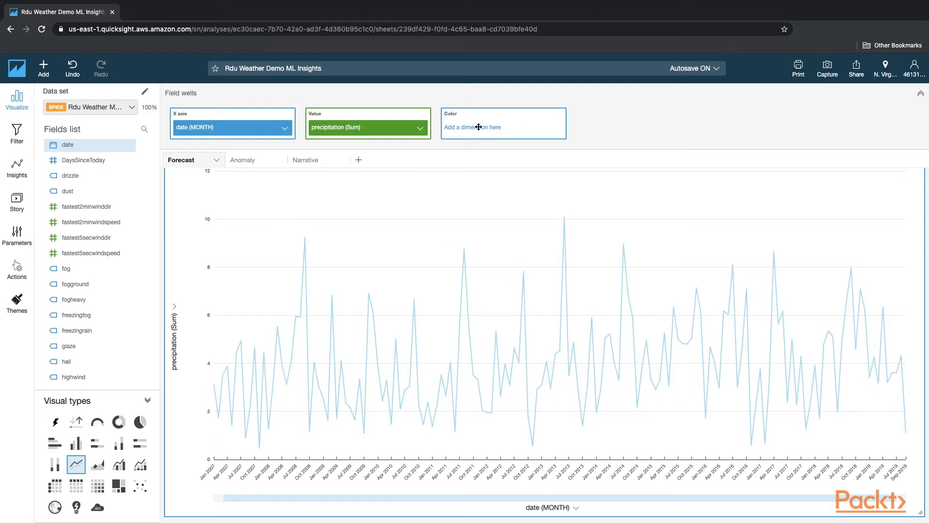
mouse_move(318, 220)
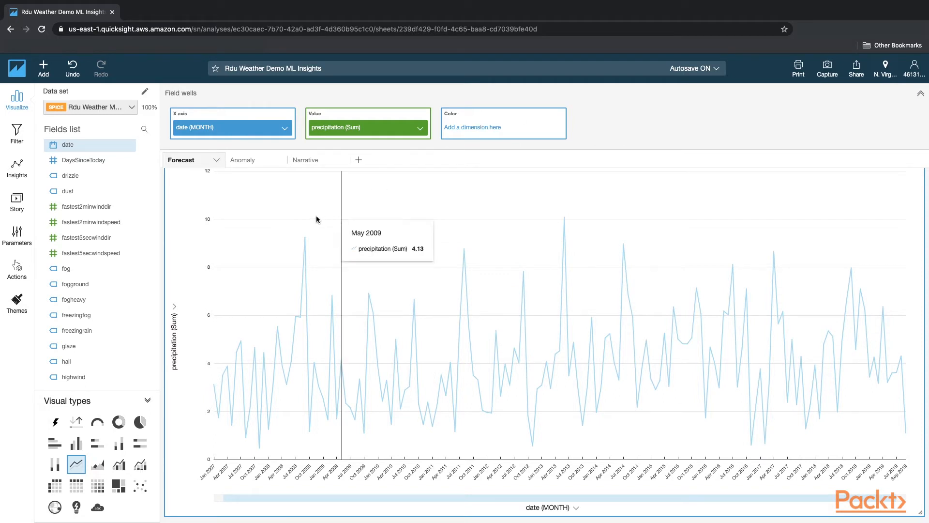
mouse_move(350, 366)
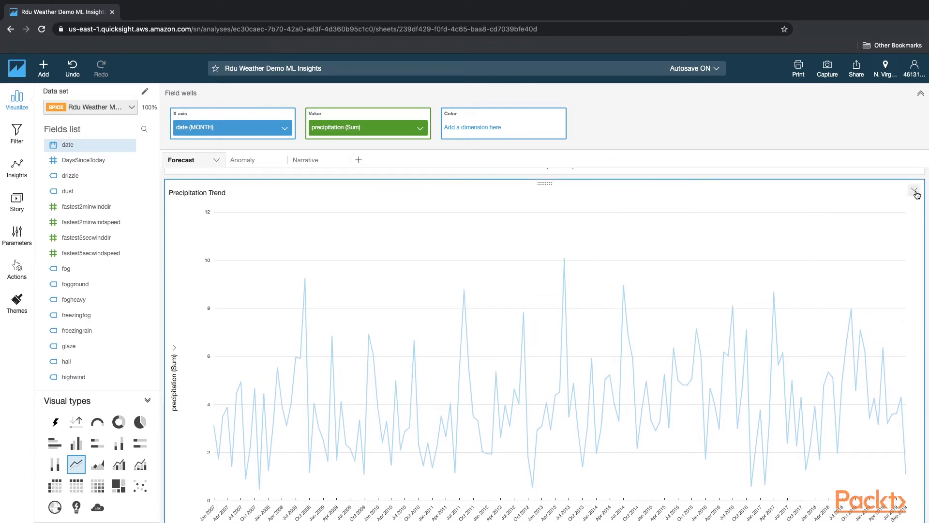
mouse_move(916, 192)
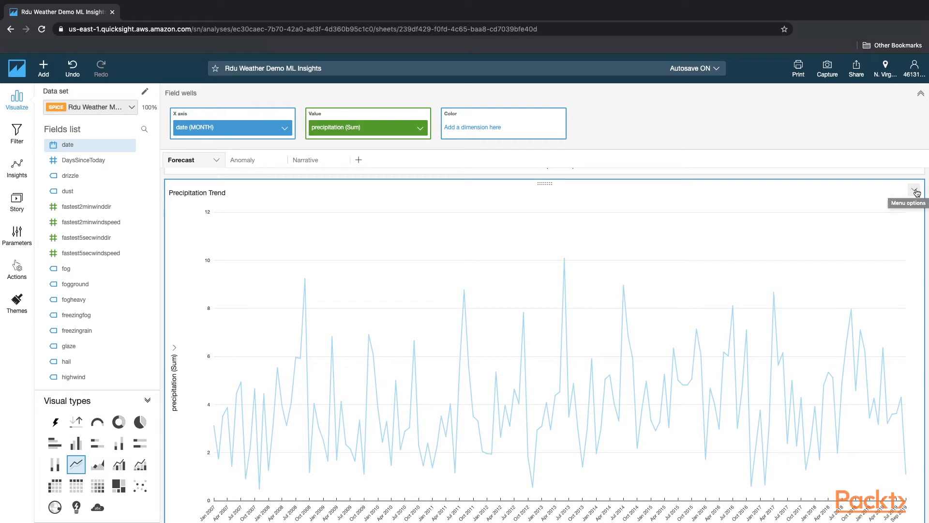
Step: Add a forecast to the Precipitation Trend chart, 14 periods forward at a 90 prediction interval
click(915, 190)
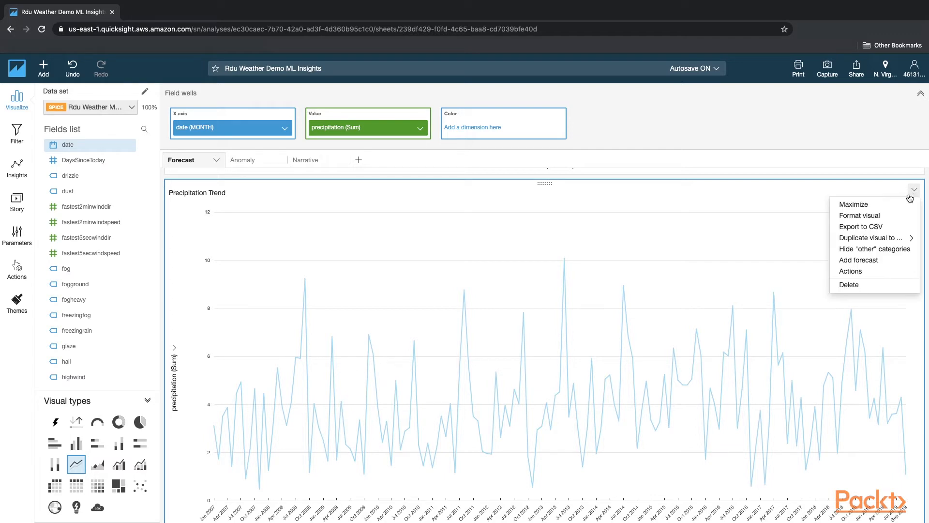
mouse_move(874, 260)
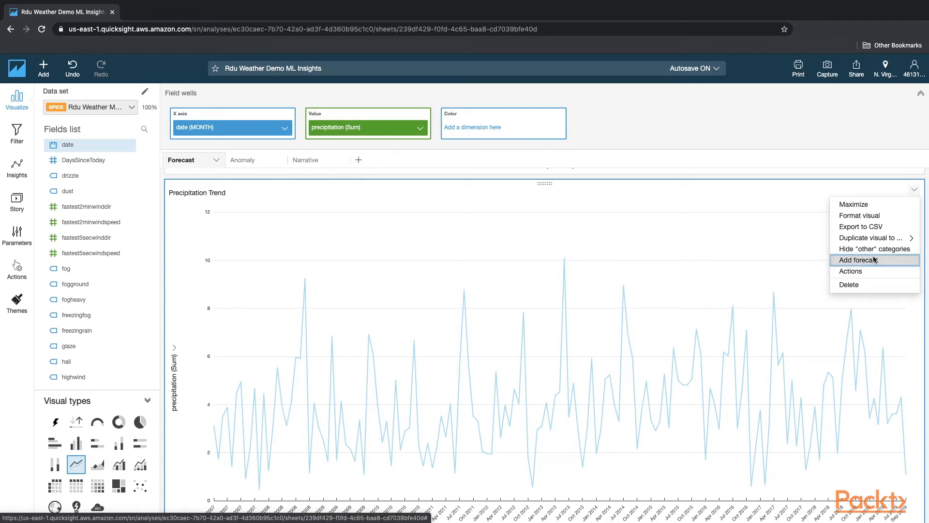
click(856, 260)
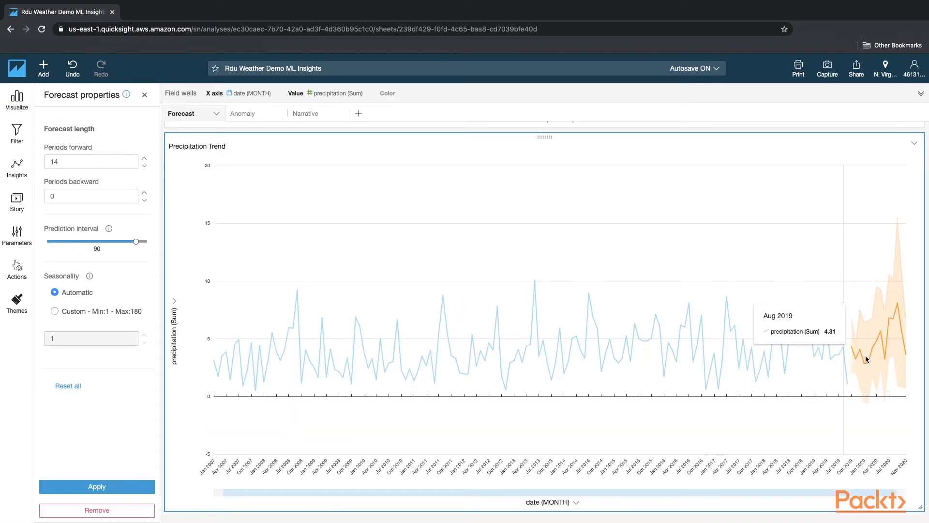
mouse_move(892, 347)
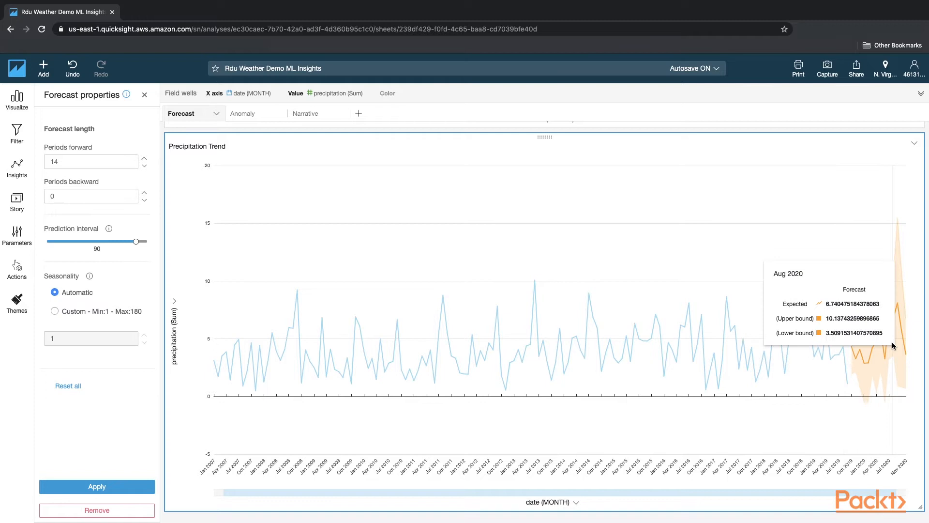
mouse_move(836, 394)
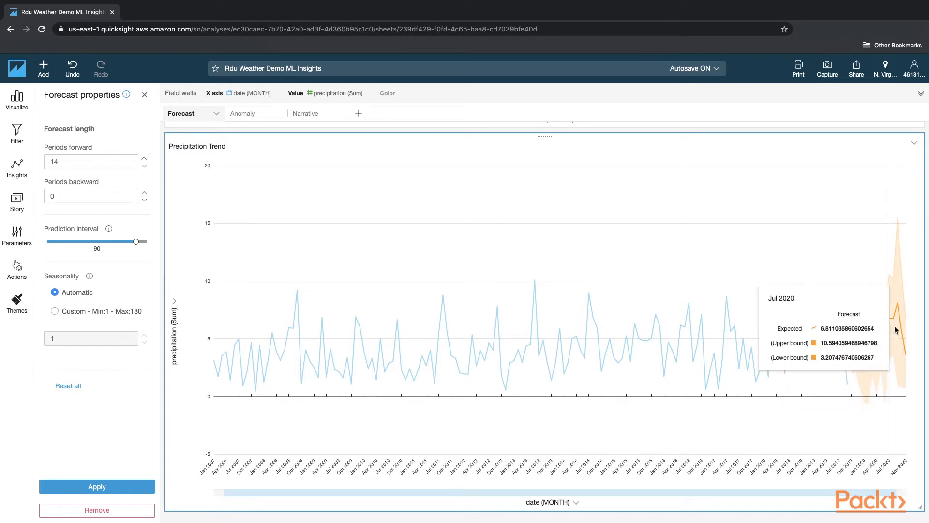
mouse_move(768, 386)
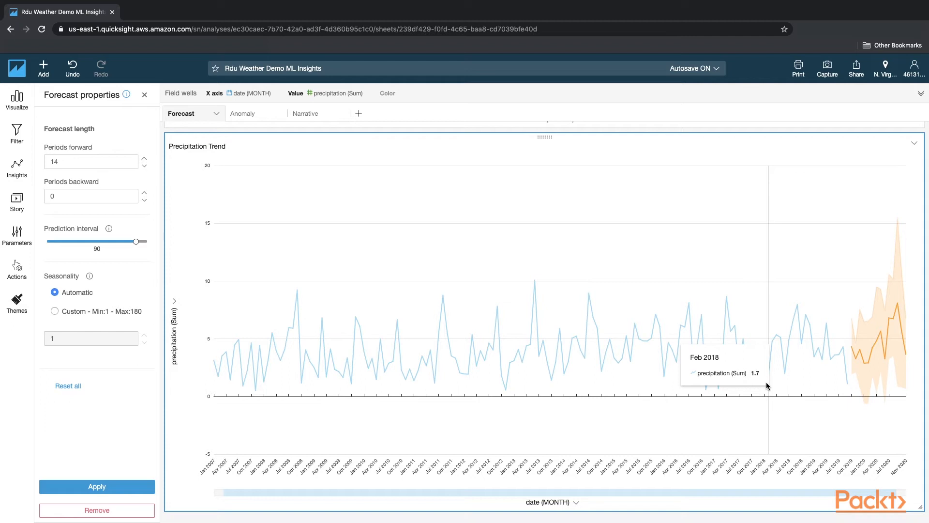
Step: Switch to the Anomaly sheet with the Average of Snowfall by Season and Date chart
click(242, 113)
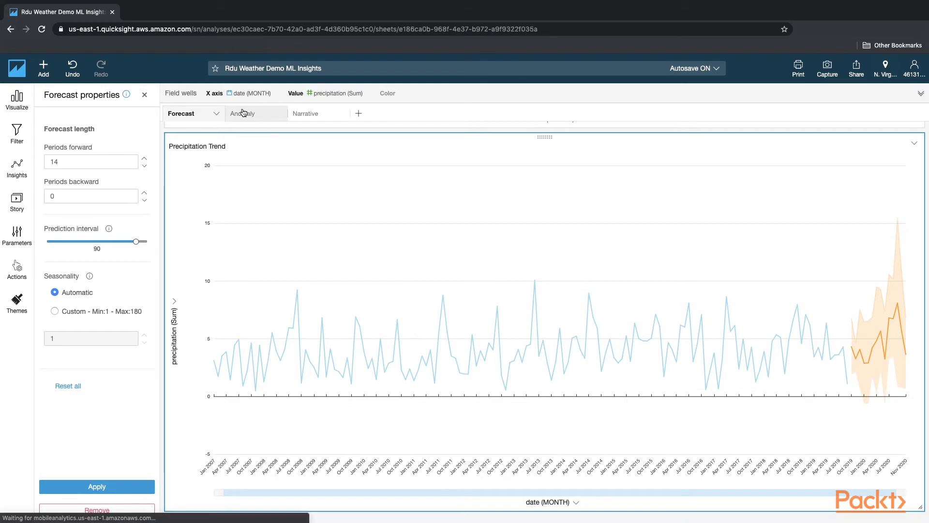
click(243, 113)
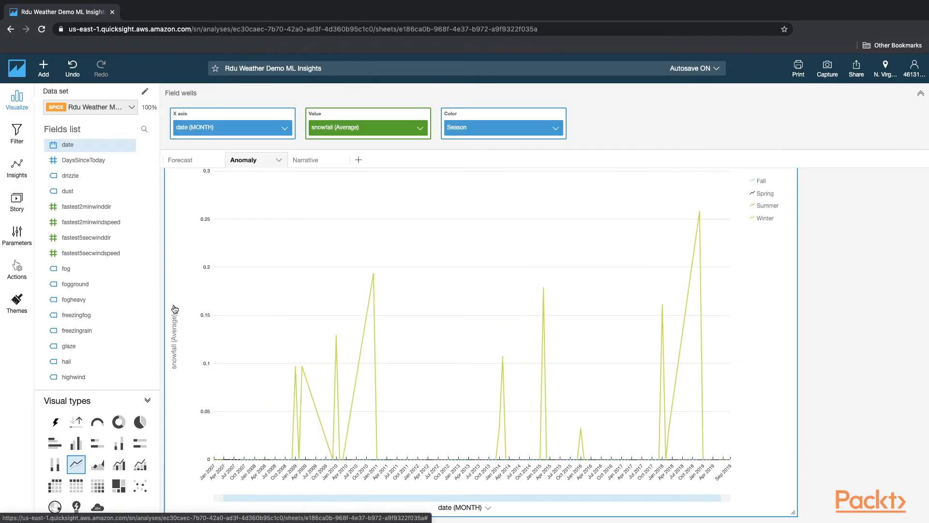
mouse_move(76, 465)
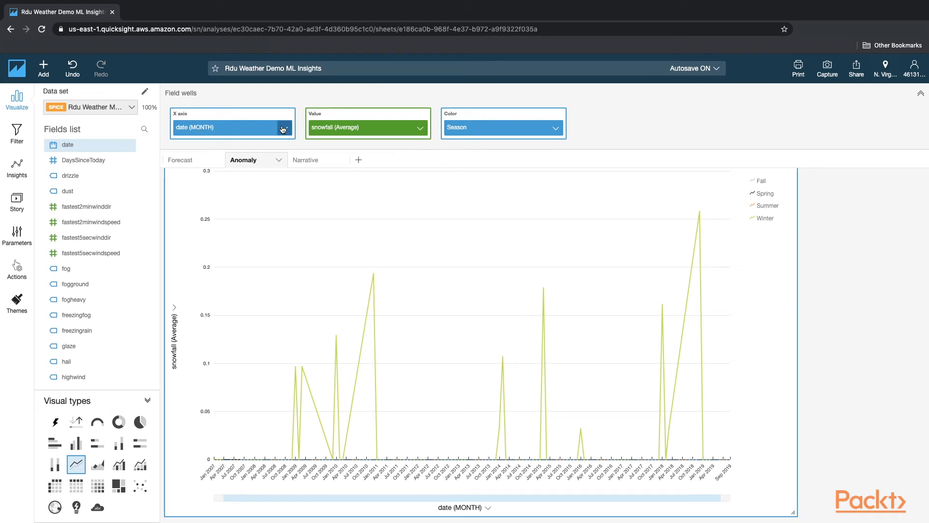
mouse_move(345, 133)
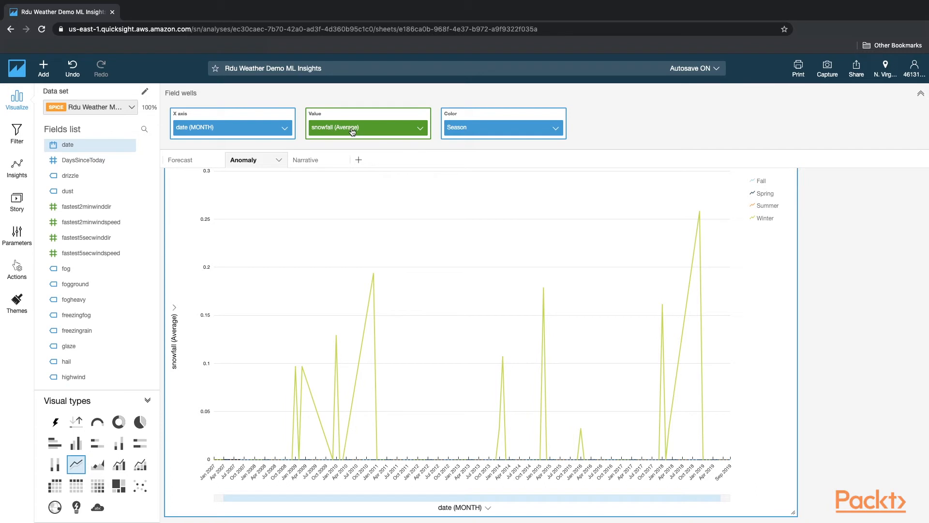
mouse_move(378, 132)
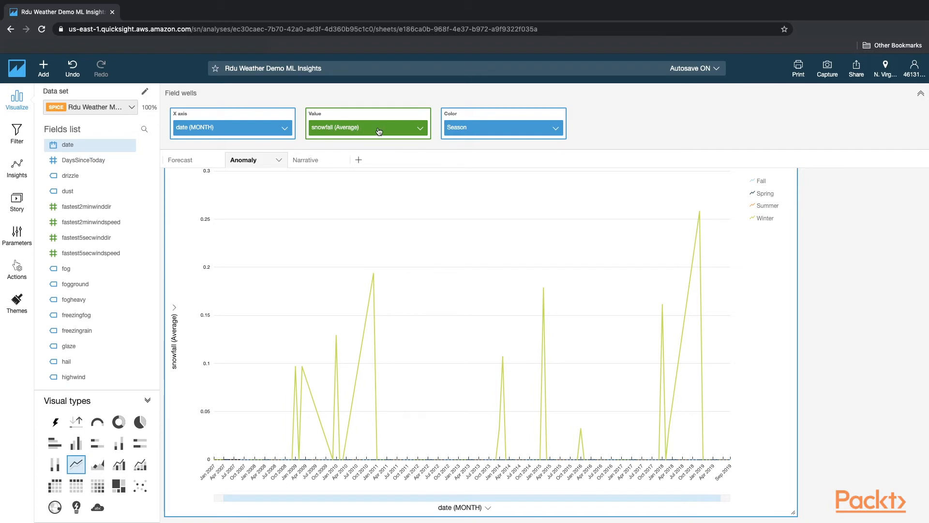
mouse_move(462, 143)
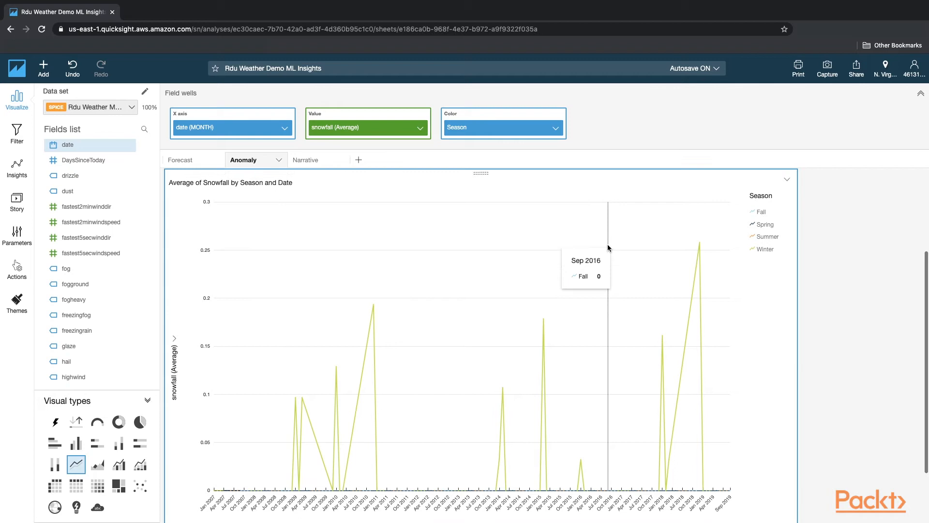
mouse_move(416, 184)
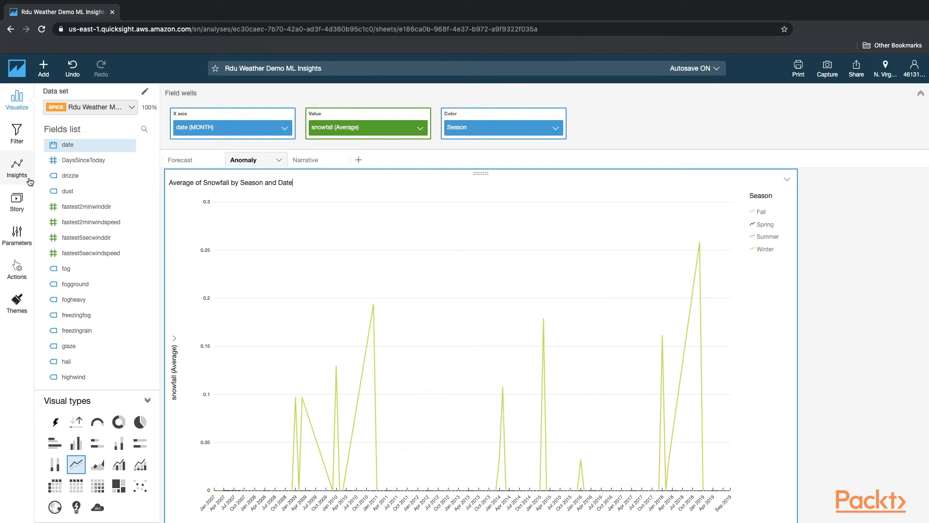
Step: Show suggested insights for the snowfall chart and open Configure anomaly on the insight
click(16, 168)
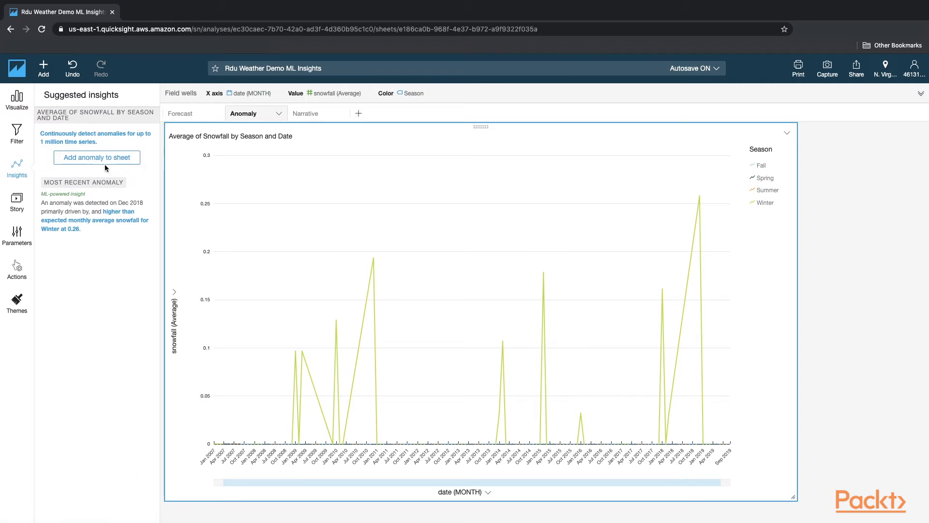
mouse_move(631, 267)
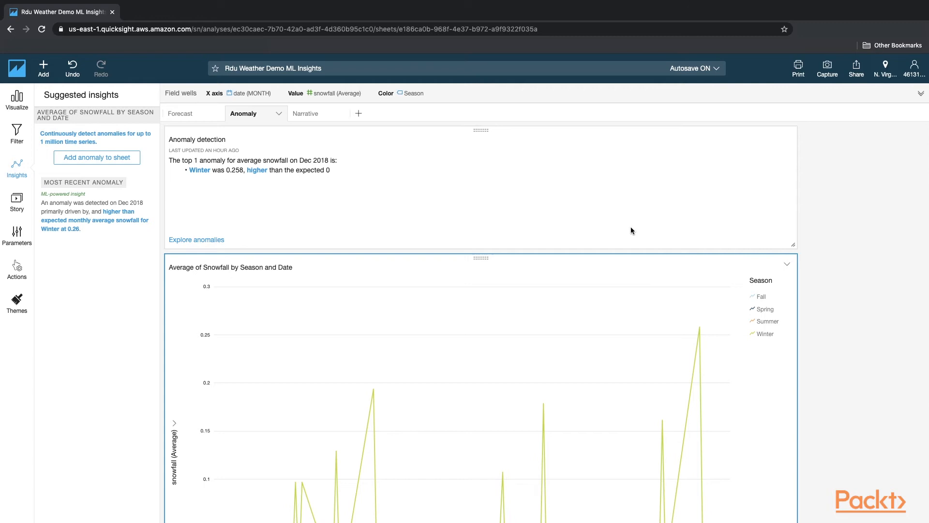
mouse_move(490, 171)
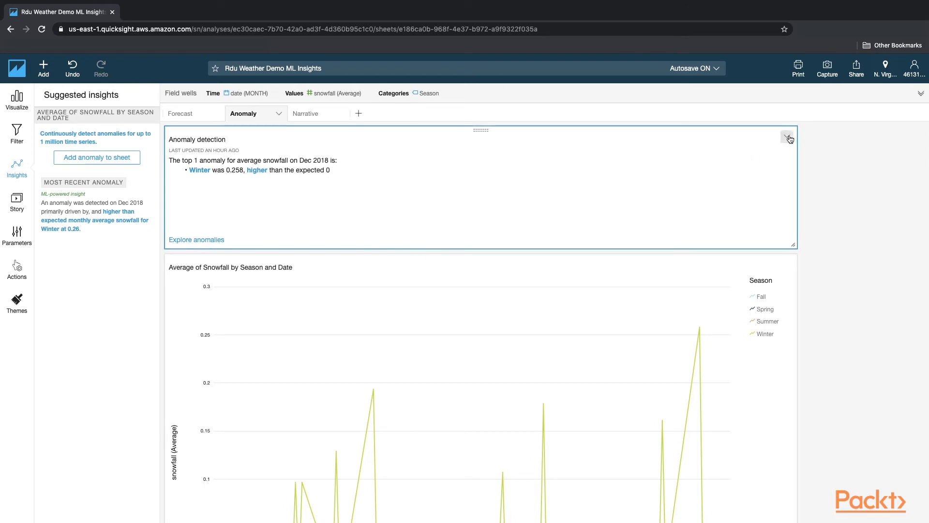
click(788, 137)
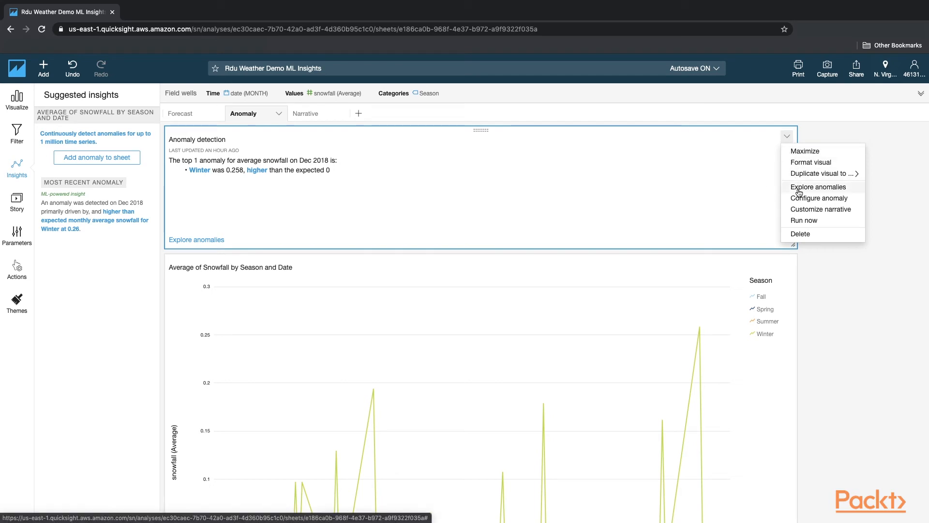
click(820, 198)
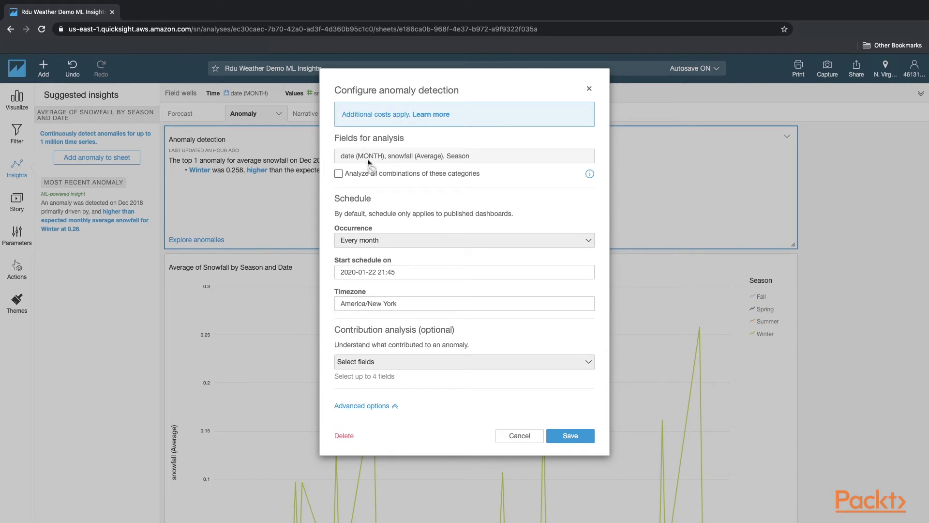
mouse_move(406, 164)
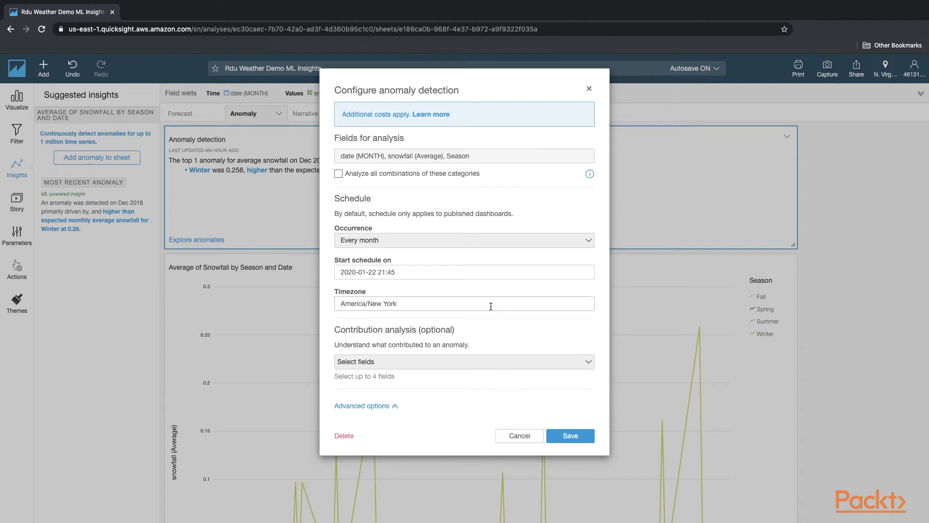
Step: Review the anomaly detection schedule and display settings, then cancel without changes
scroll(down, 3)
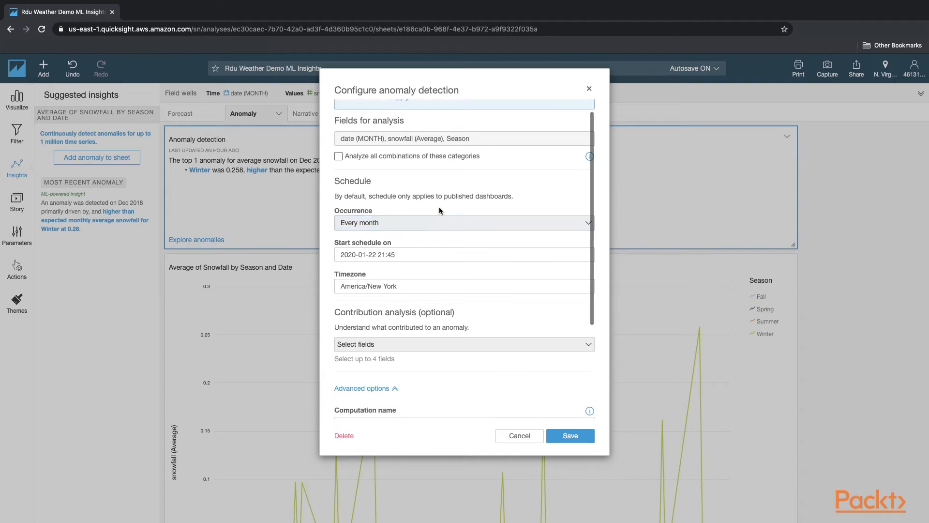
scroll(down, 3)
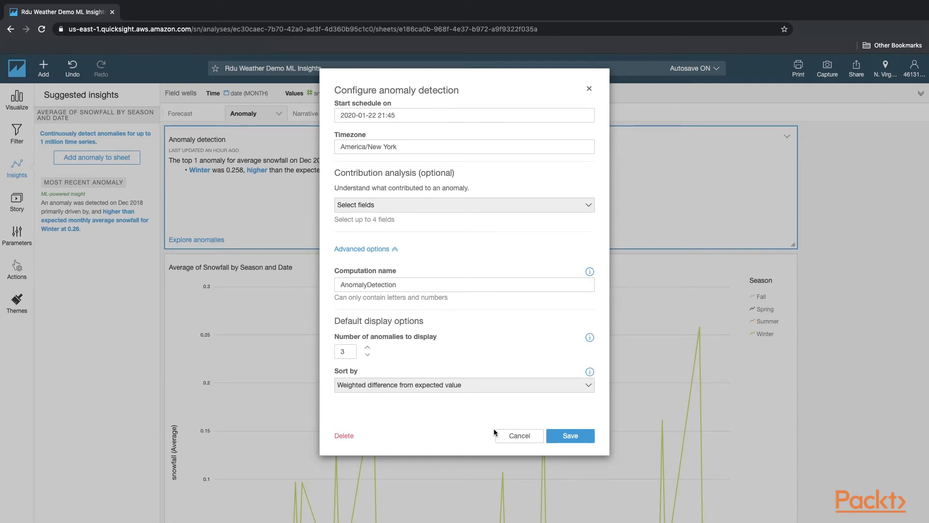
click(518, 434)
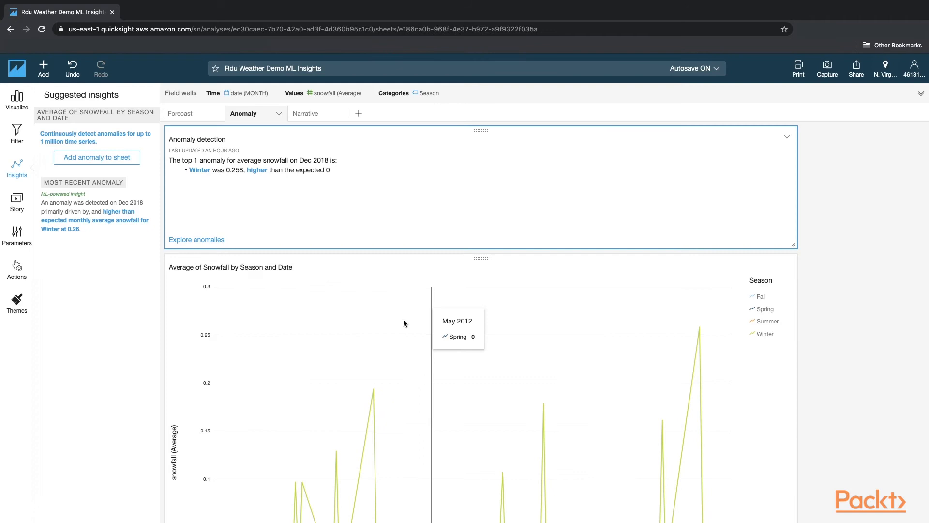
mouse_move(286, 199)
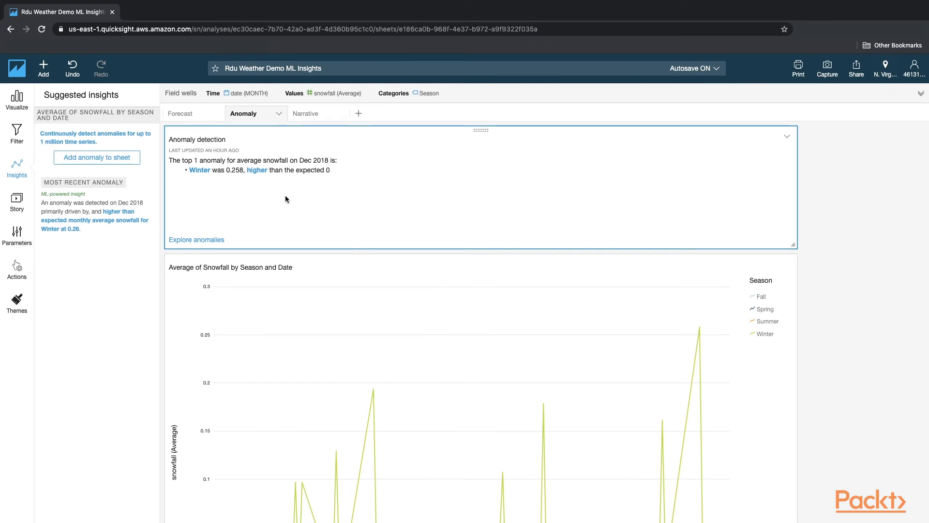
mouse_move(249, 190)
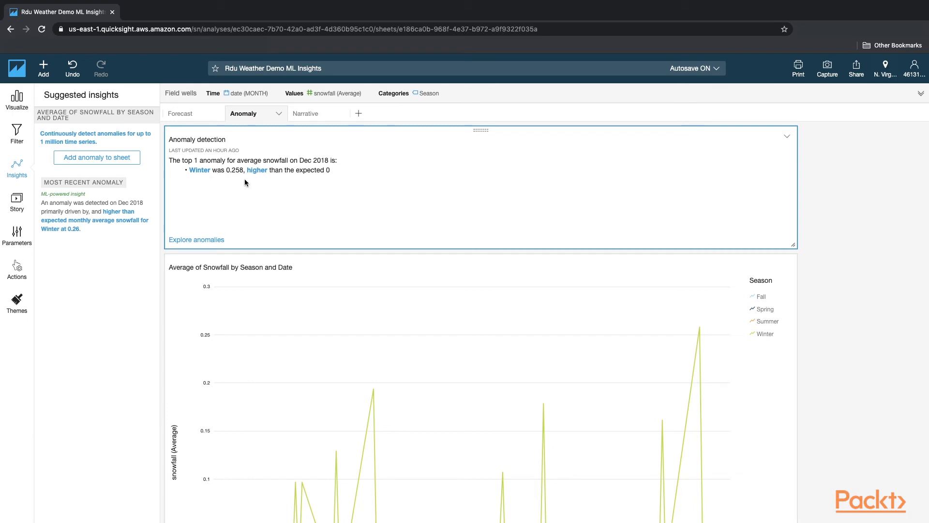
mouse_move(213, 206)
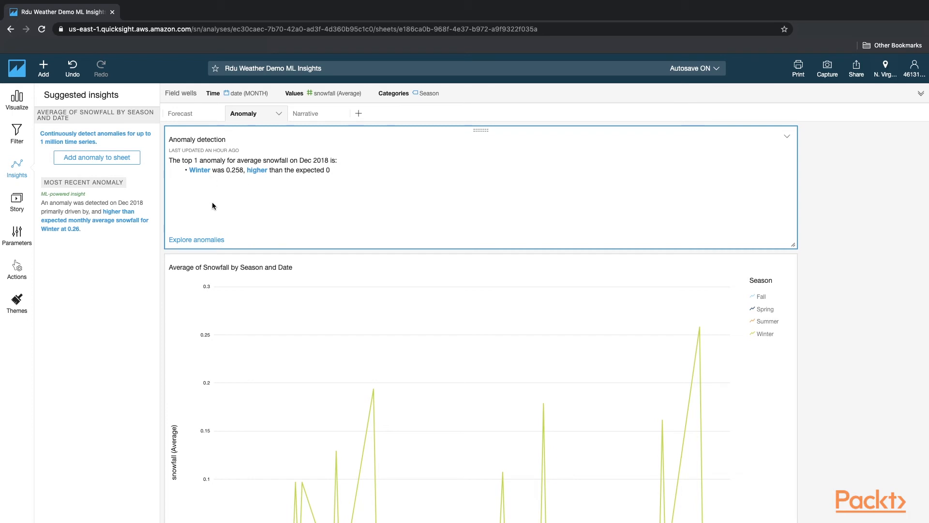
mouse_move(207, 223)
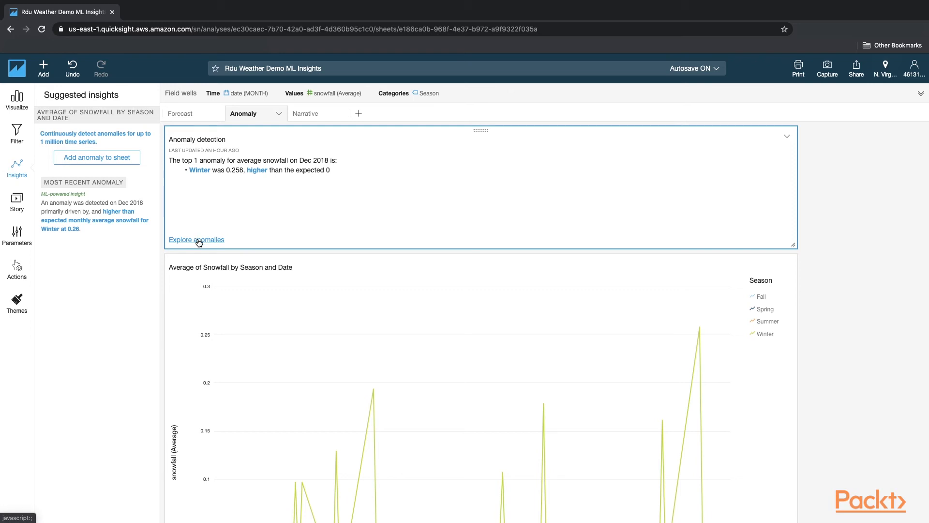
Step: Explore the snowfall anomalies in detail for the Dec 2018 spike
click(197, 239)
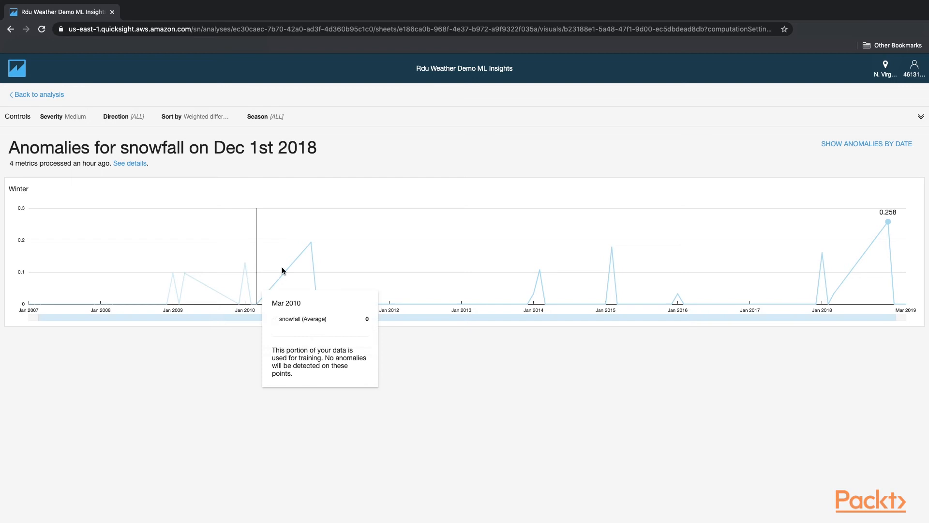
mouse_move(308, 252)
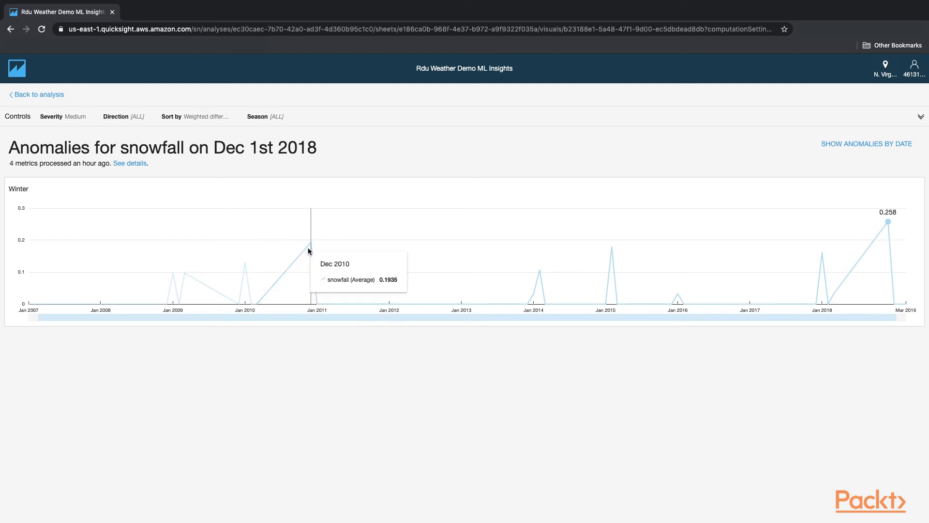
Step: Return from the anomalies page back to the analysis sheet
click(35, 94)
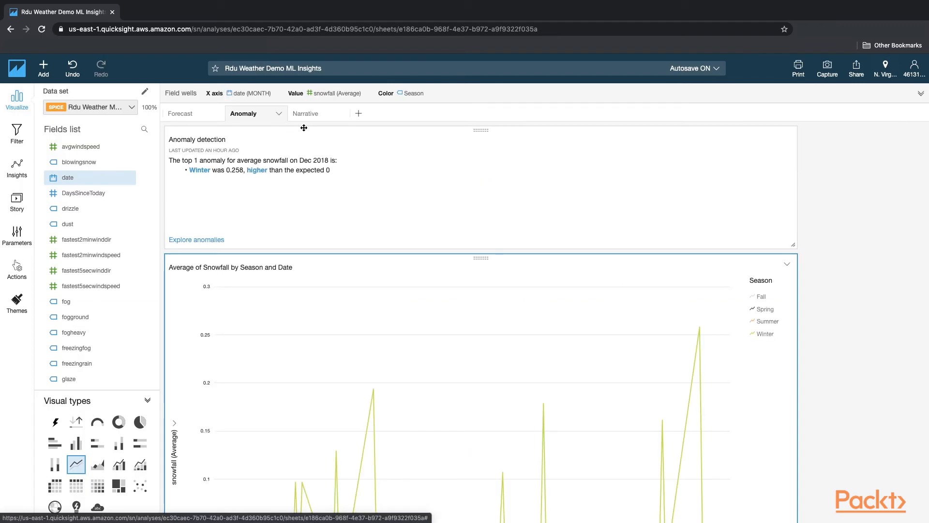
mouse_move(306, 113)
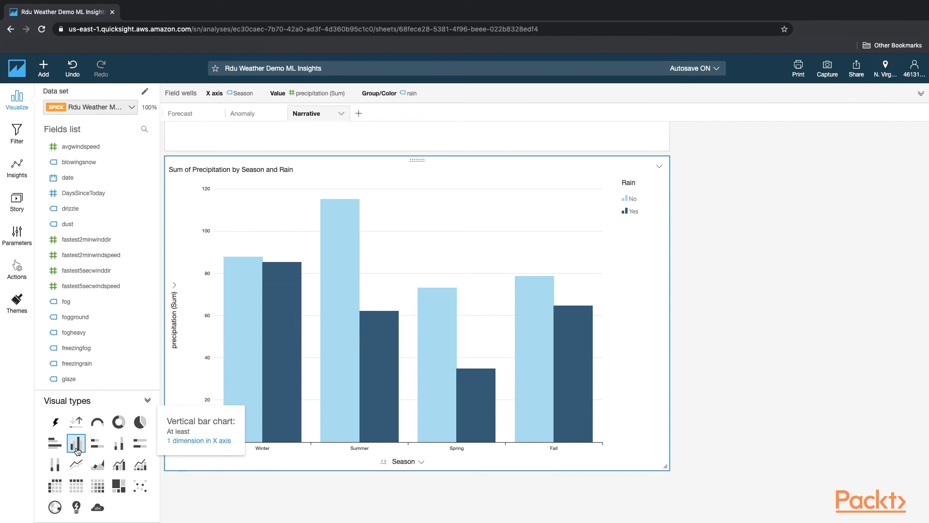
mouse_move(445, 92)
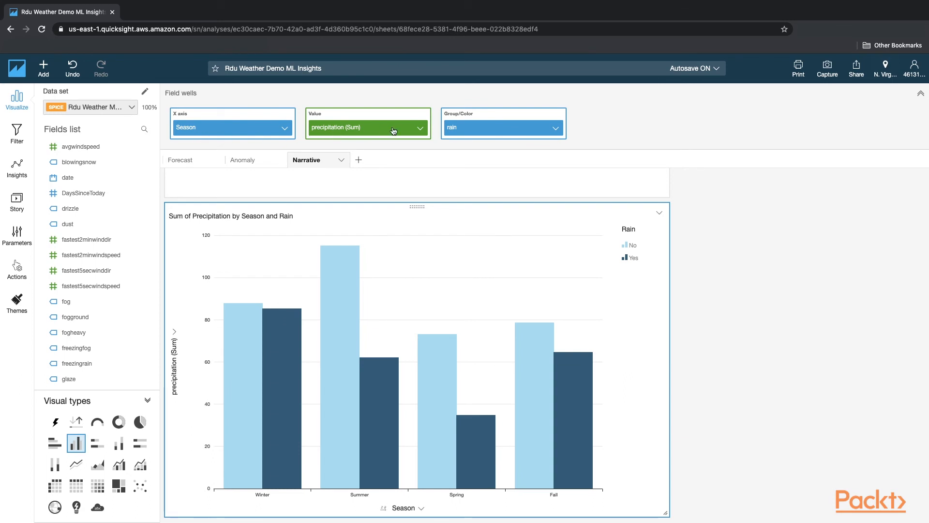
mouse_move(466, 127)
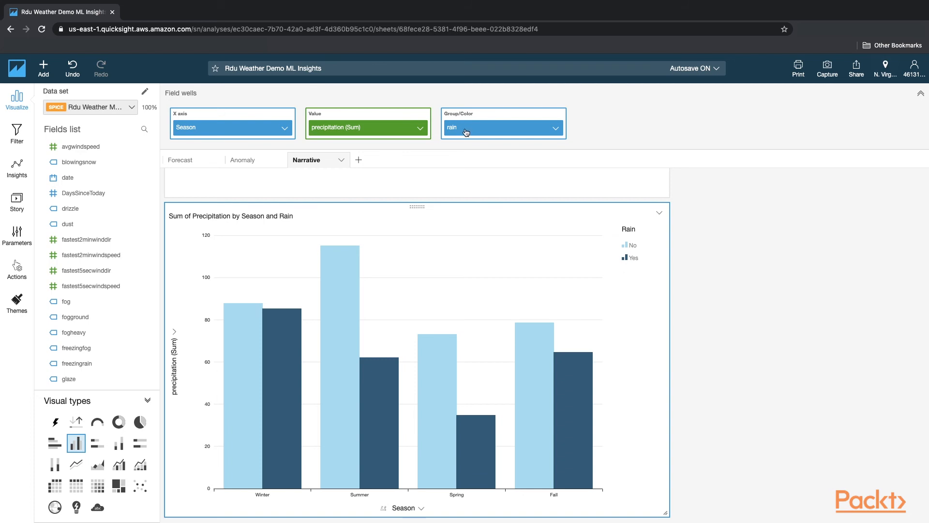
mouse_move(249, 365)
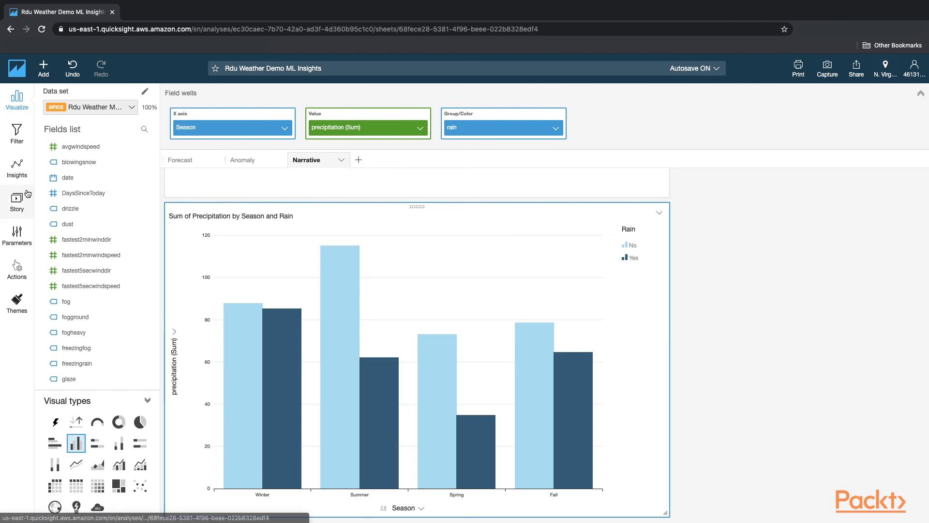
Step: Show suggested insights for the precipitation by season and rain bar chart
click(16, 168)
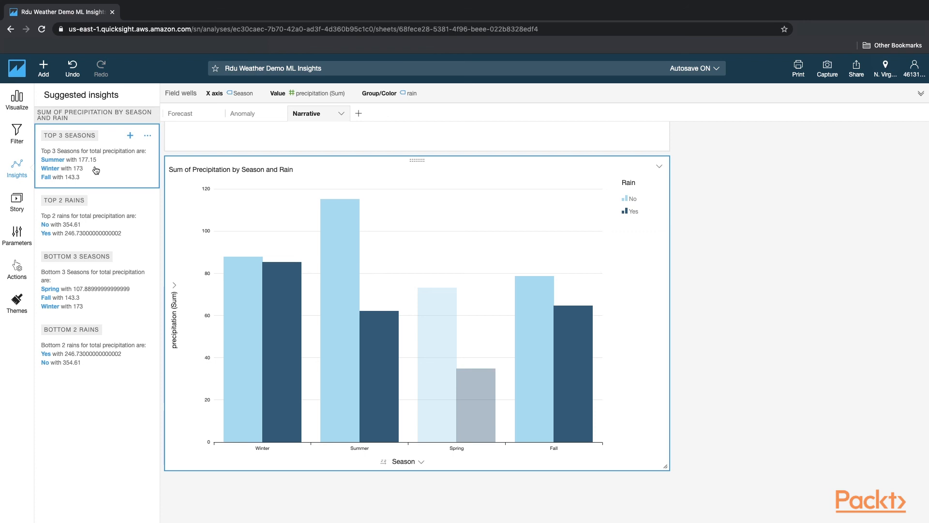
Step: Add the TOP 3 SEASONS total precipitation insight to the sheet as a narrative
click(16, 97)
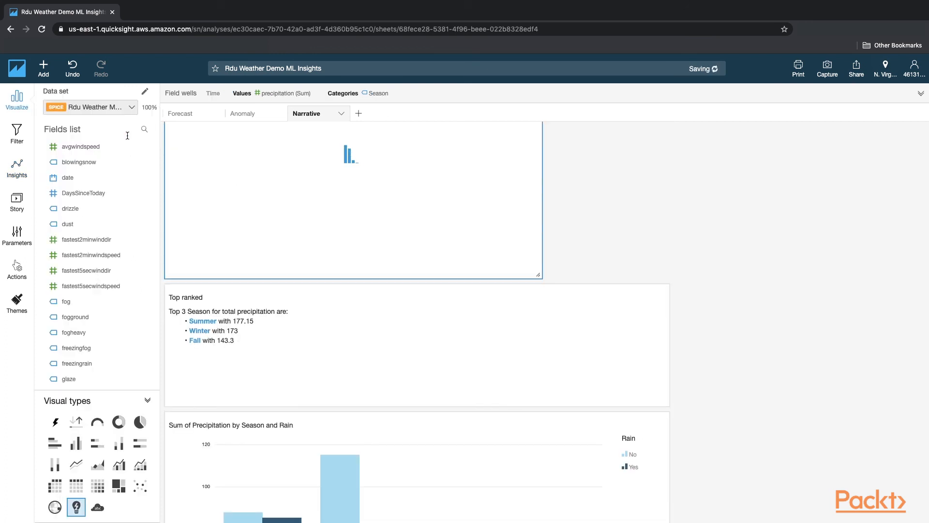
Step: Open the narrative editor for the newly added Top ranked insight
scroll(down, 3)
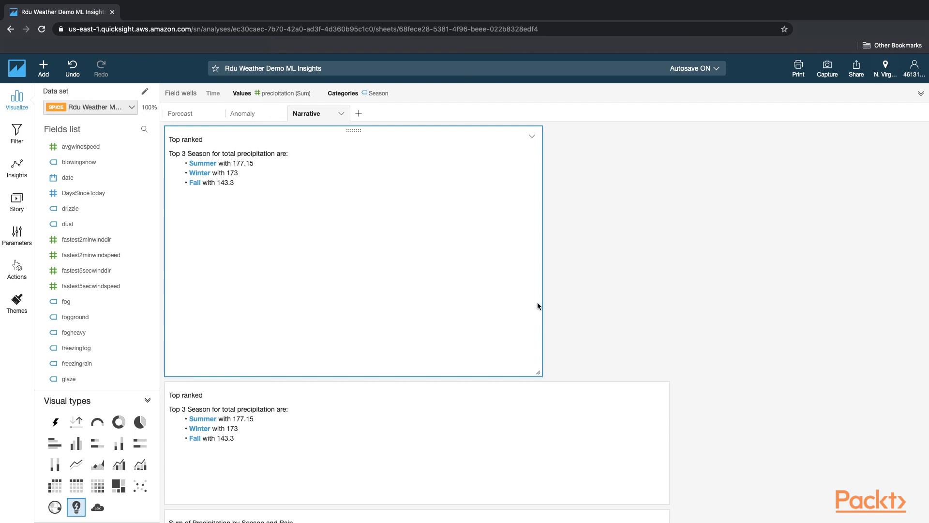
click(531, 136)
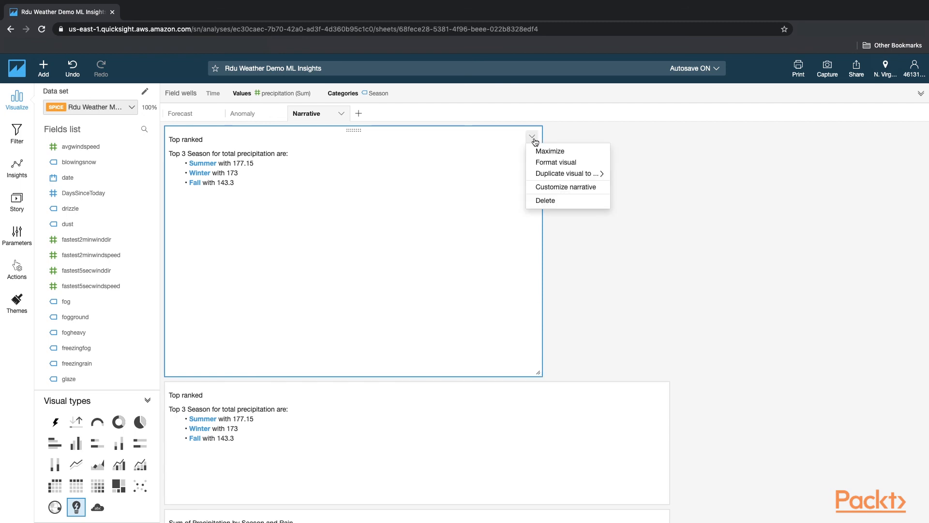
click(565, 187)
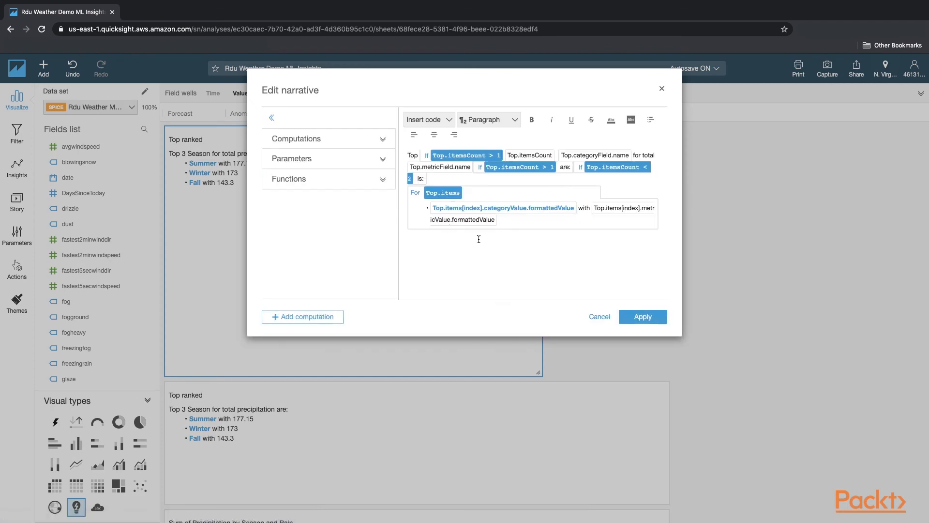
mouse_move(483, 207)
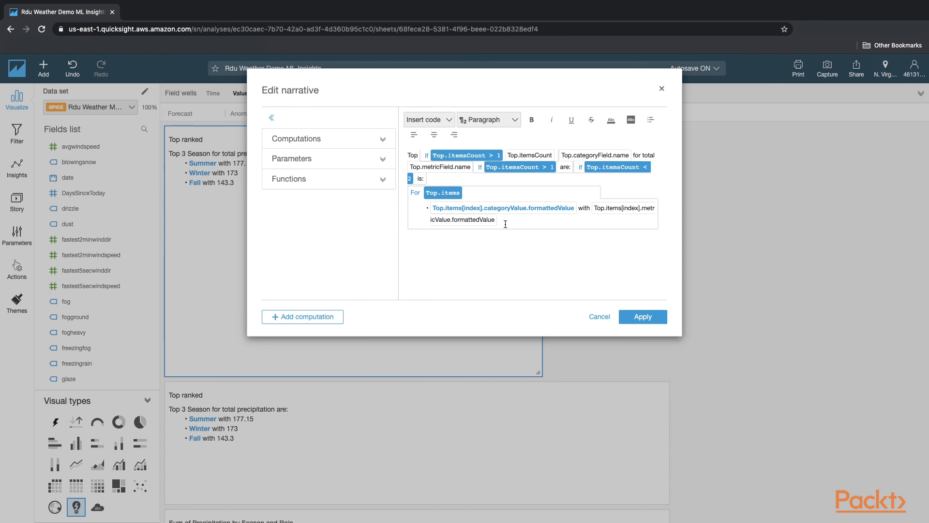
mouse_move(352, 288)
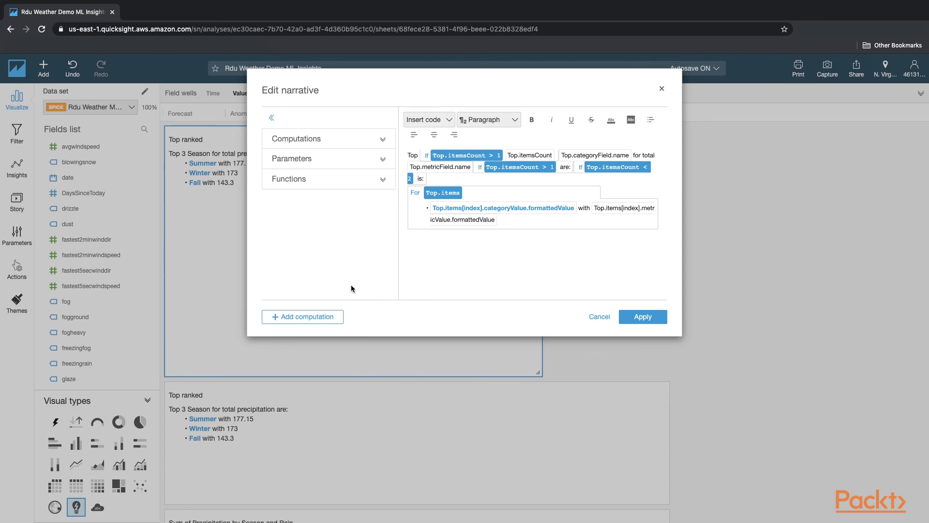